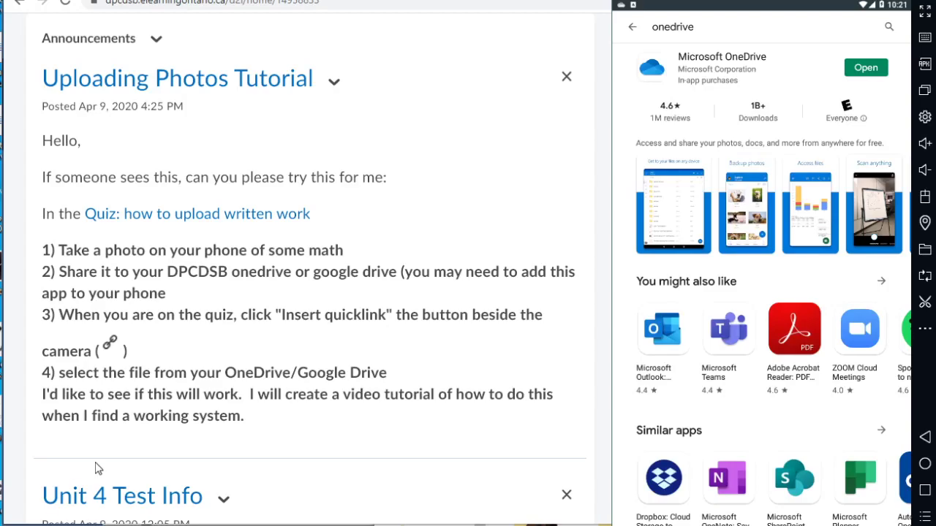
{"action": "mouse_move", "coordinate": [144, 474]}
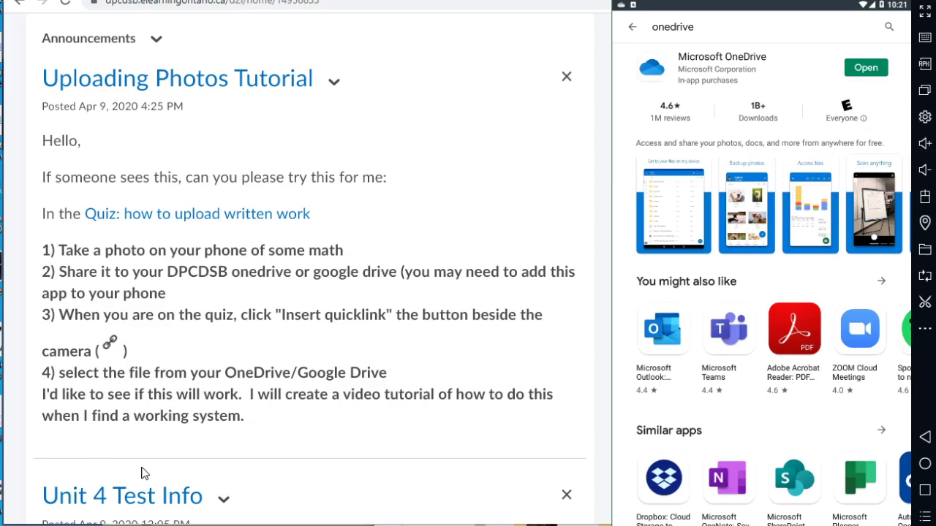
{"action": "mouse_move", "coordinate": [143, 252]}
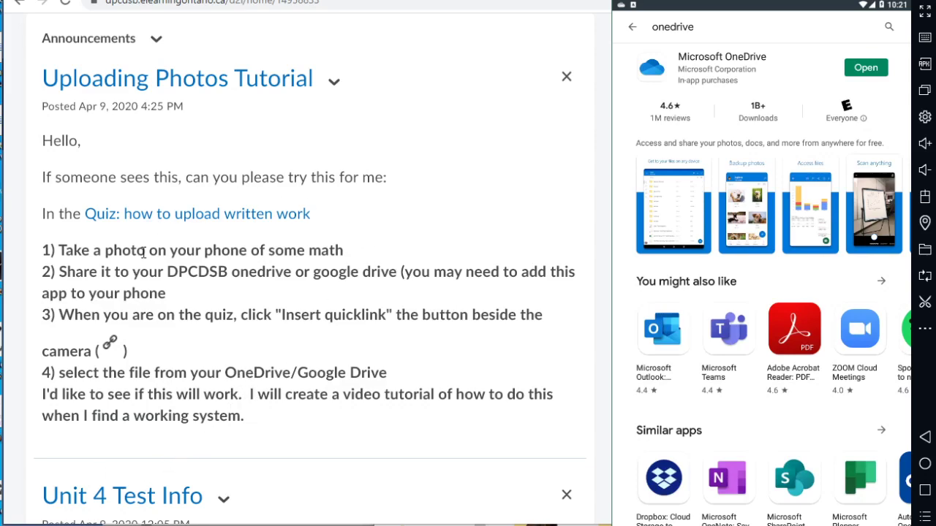
{"action": "mouse_move", "coordinate": [694, 65]}
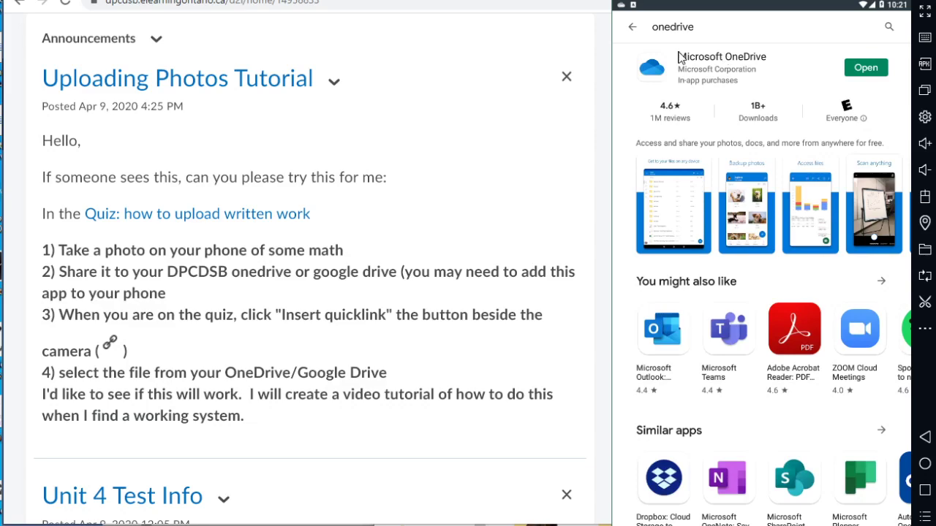
{"action": "mouse_move", "coordinate": [544, 95]}
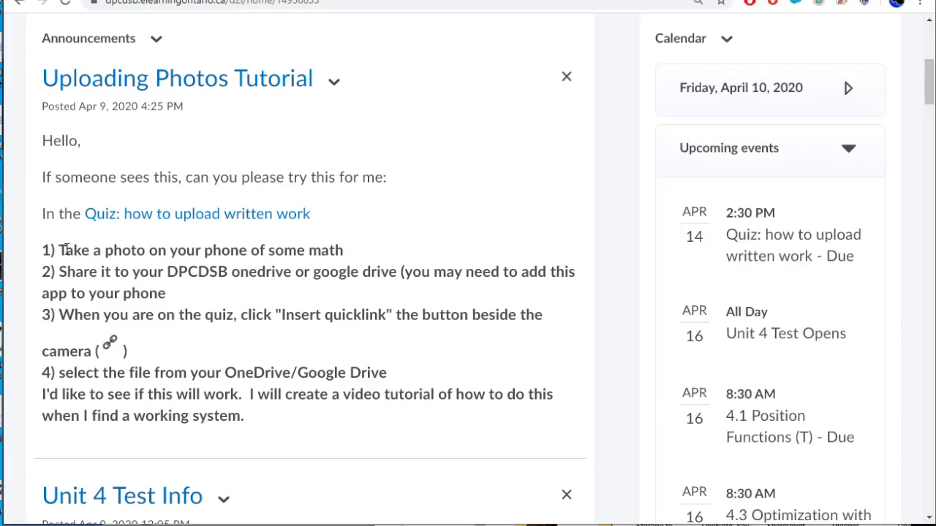
- Start a preview attempt of the 'how to upload written work' quiz
{"action": "double_click", "coordinate": [70, 250]}
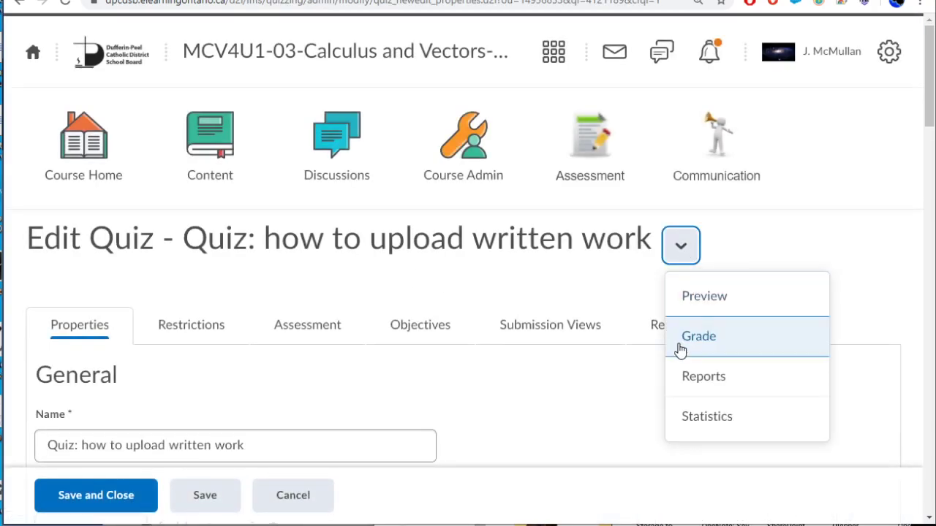
{"action": "left_click", "coordinate": [704, 296]}
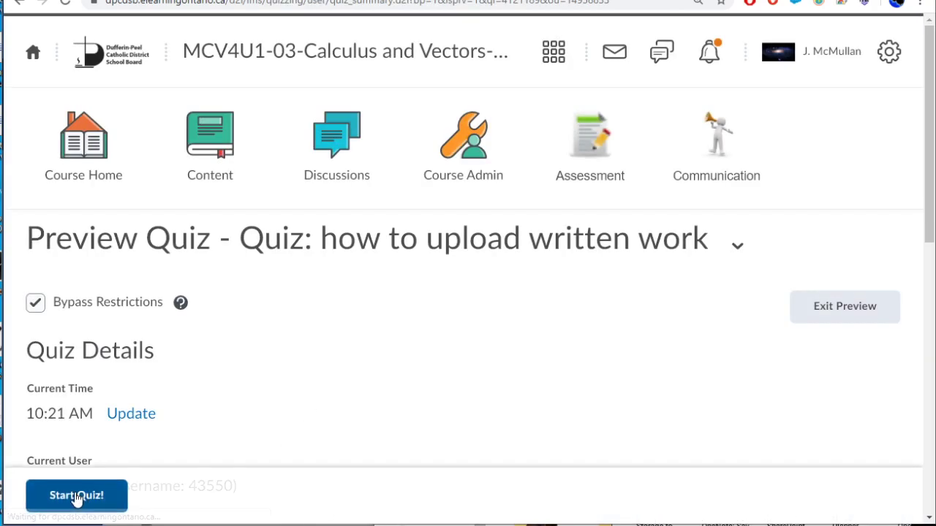
{"action": "left_click", "coordinate": [76, 495]}
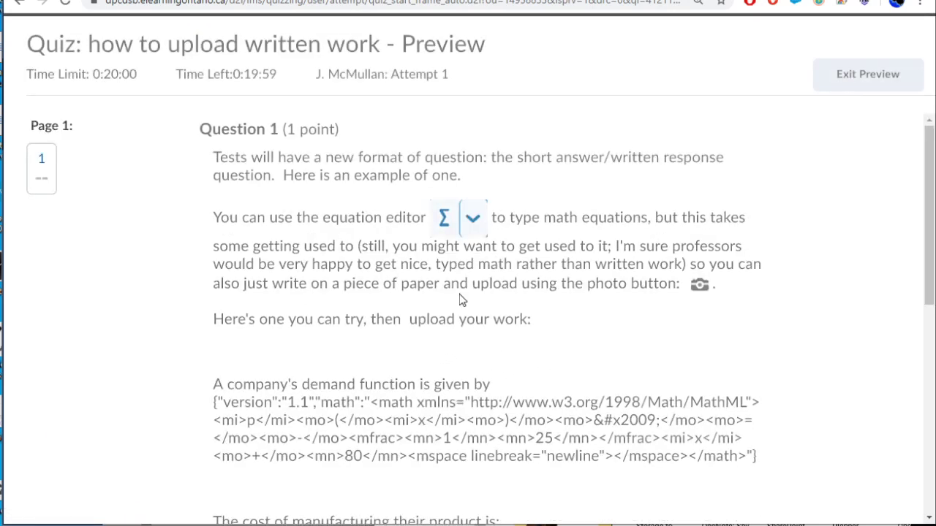
- Type the steps: find and maximize the profit function, then use the demand function
{"action": "scroll", "scroll_direction": "down", "scroll_amount": 3}
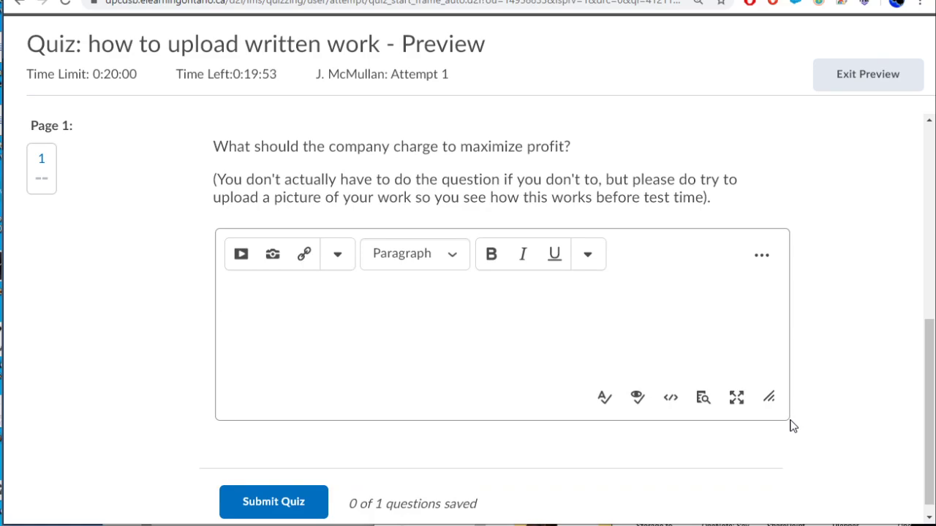
{"action": "type", "text": "I found the"}
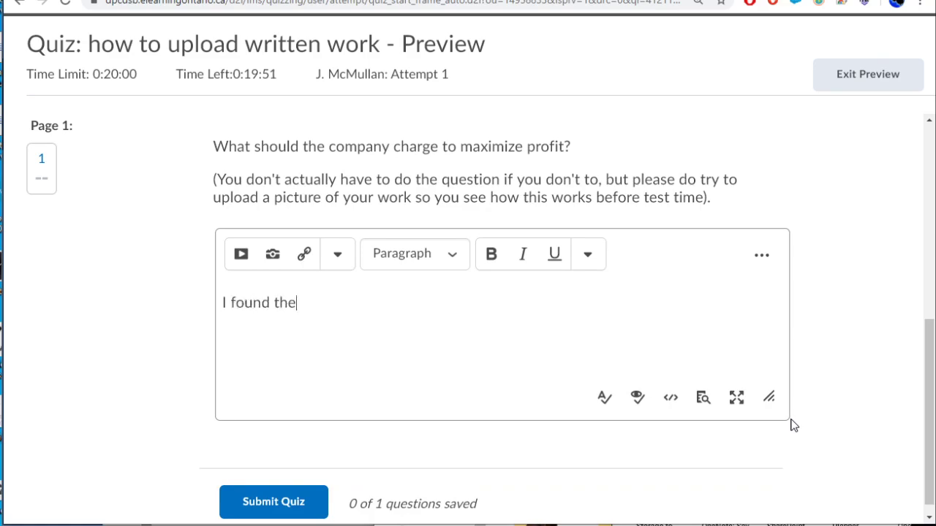
{"action": "type", "text": "profit function, m"}
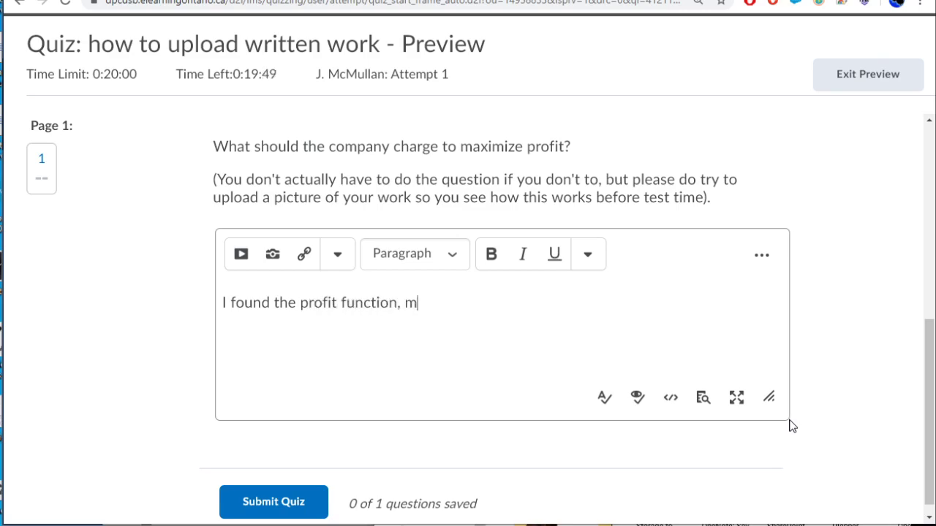
{"action": "type", "text": "aximized it, then subbed in the x-value into"}
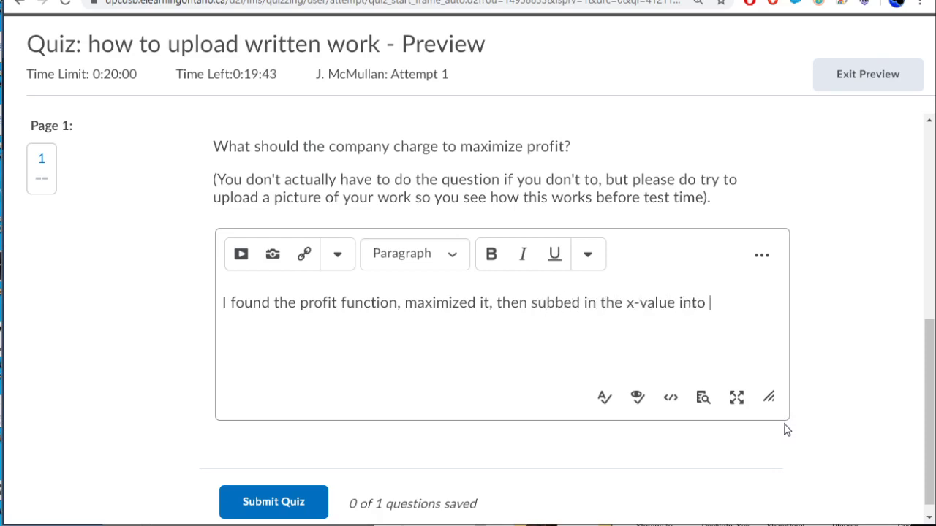
{"action": "type", "text": "the demand function:"}
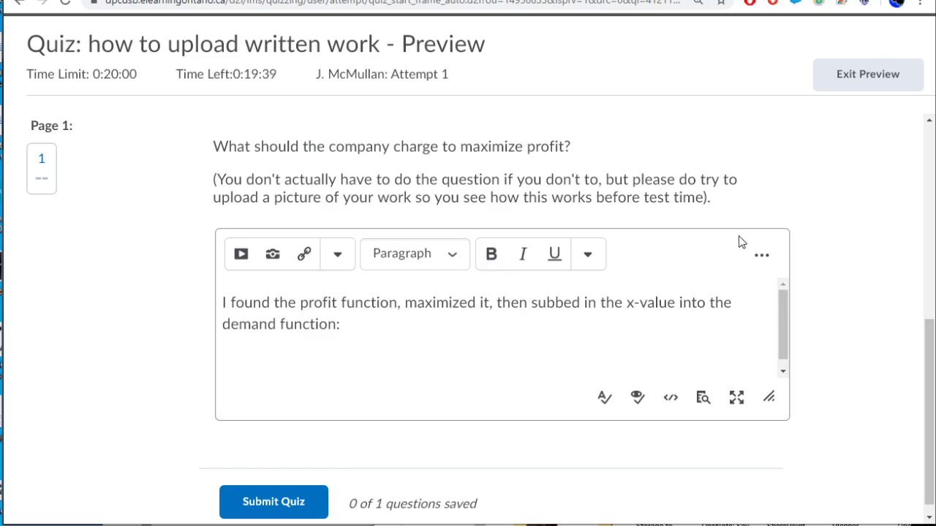
{"action": "left_click", "coordinate": [761, 254]}
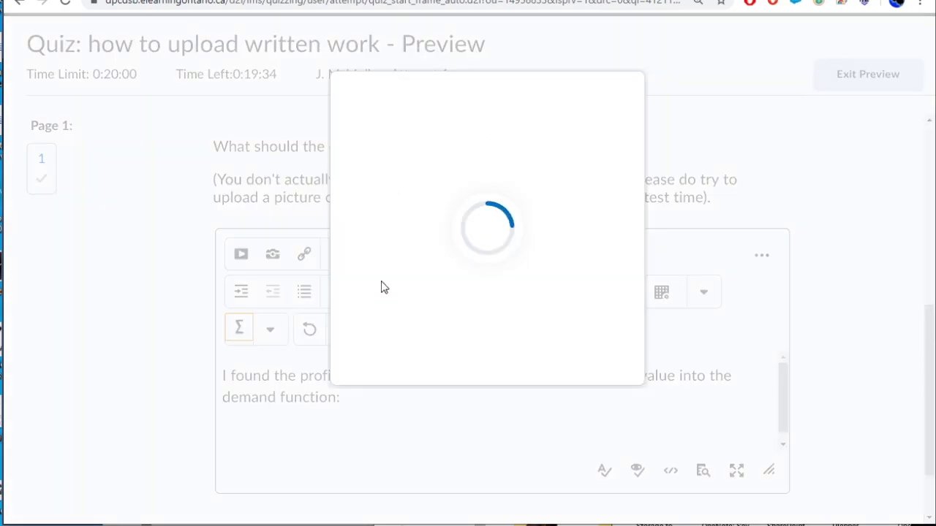
- Insert the equation R(x) = −1/25 x² + 80x into the answer
{"action": "left_click", "coordinate": [238, 328]}
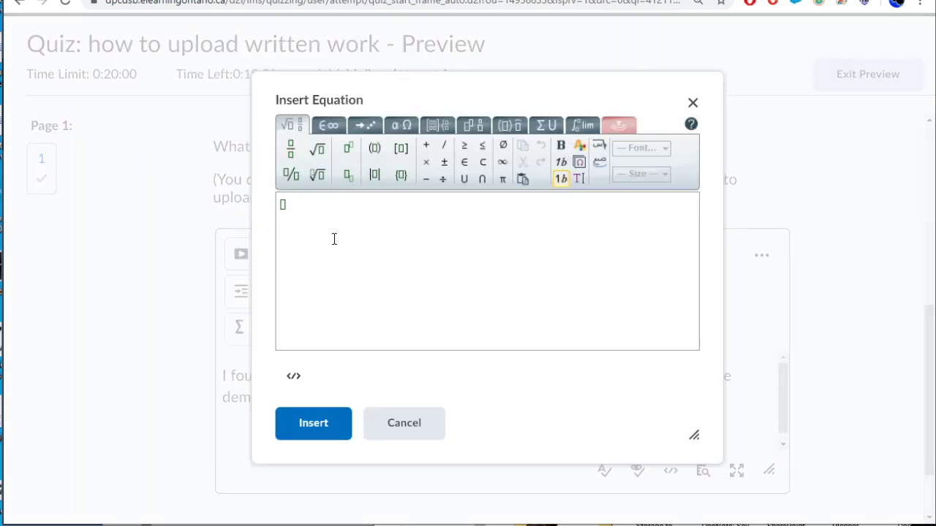
{"action": "type", "text": "R(x) = − 1/25 x^2 + 8"}
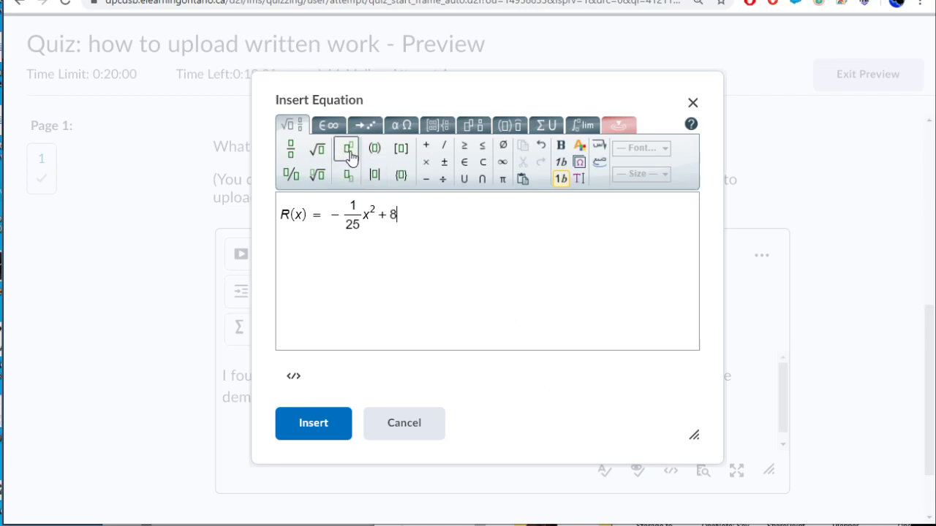
{"action": "type", "text": "0x"}
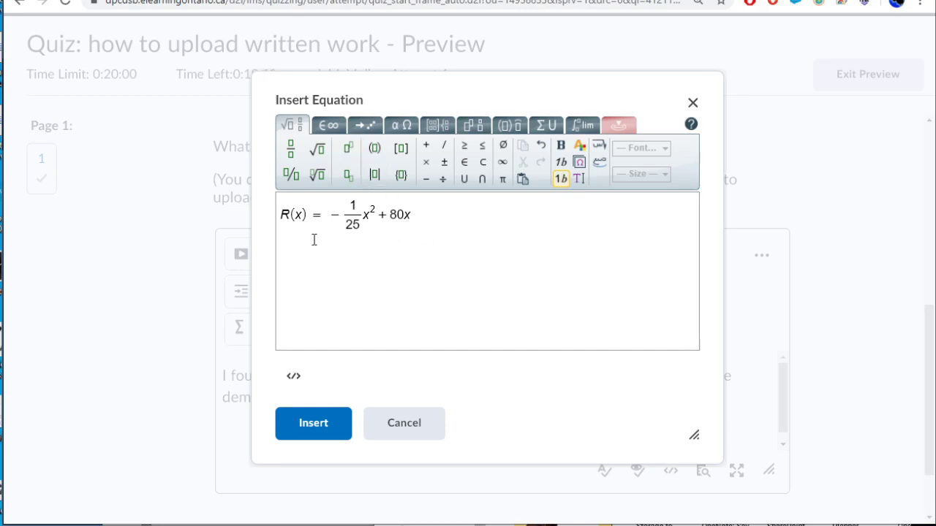
{"action": "left_click", "coordinate": [313, 423]}
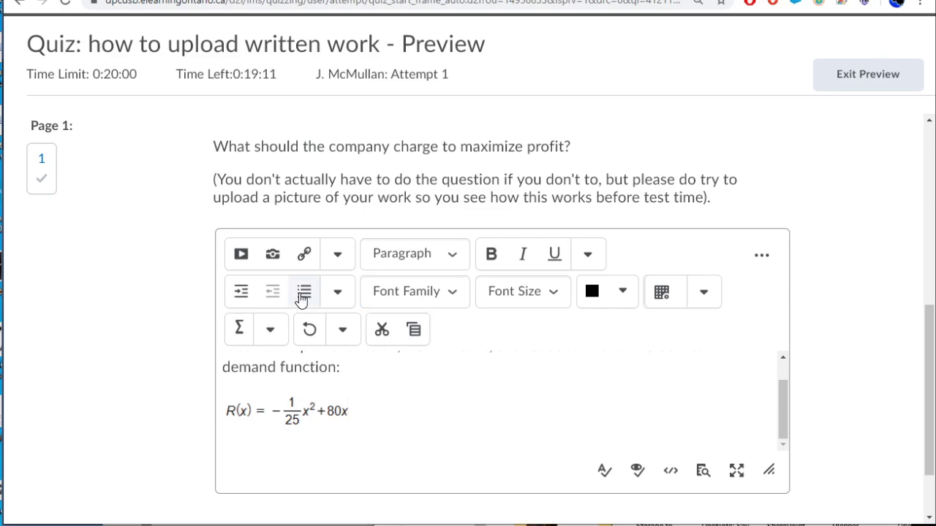
{"action": "mouse_move", "coordinate": [239, 329]}
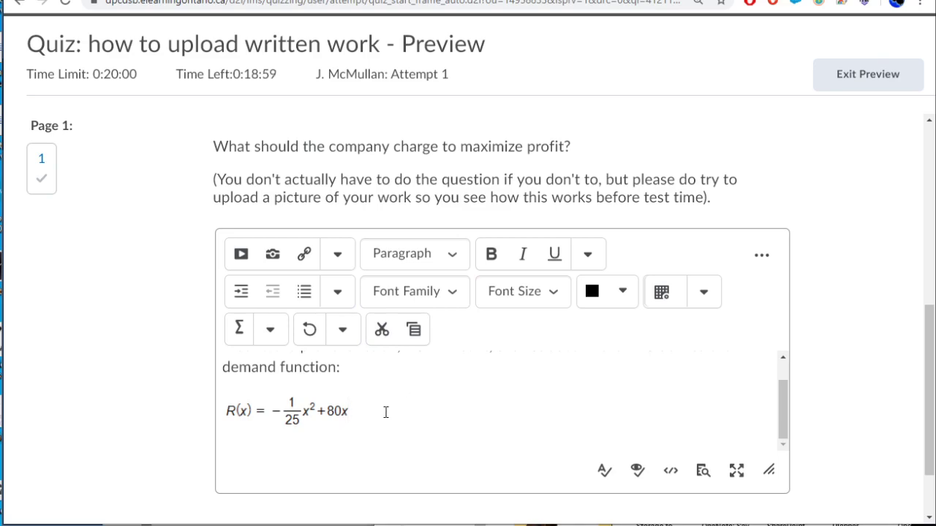
{"action": "mouse_move", "coordinate": [305, 254]}
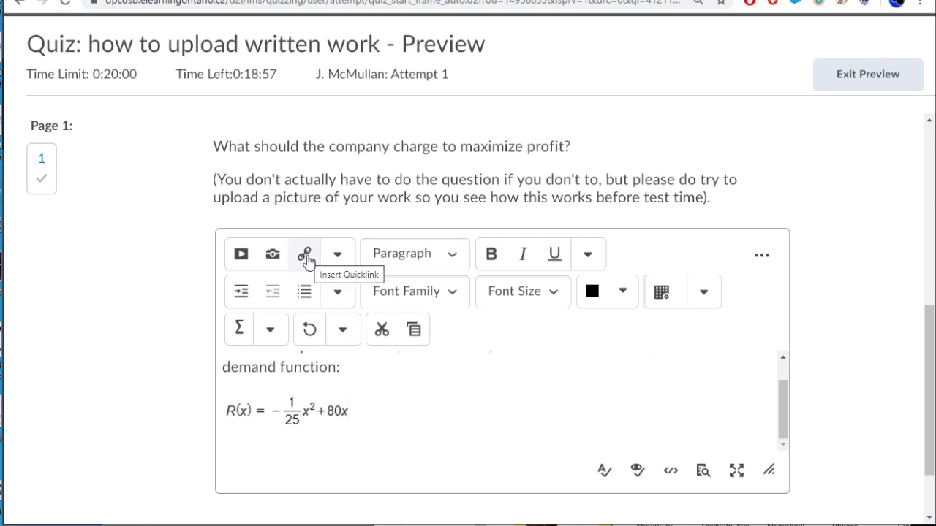
{"action": "mouse_move", "coordinate": [311, 266]}
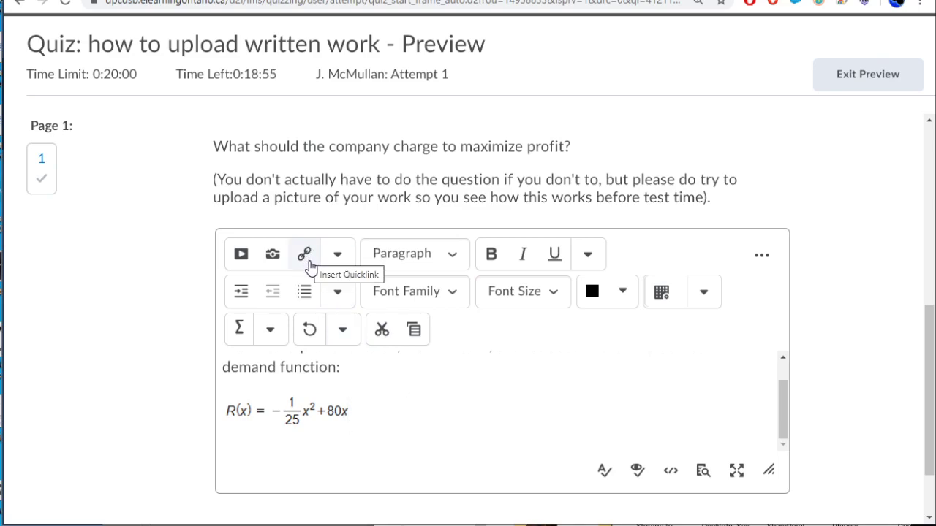
{"action": "left_click", "coordinate": [304, 254]}
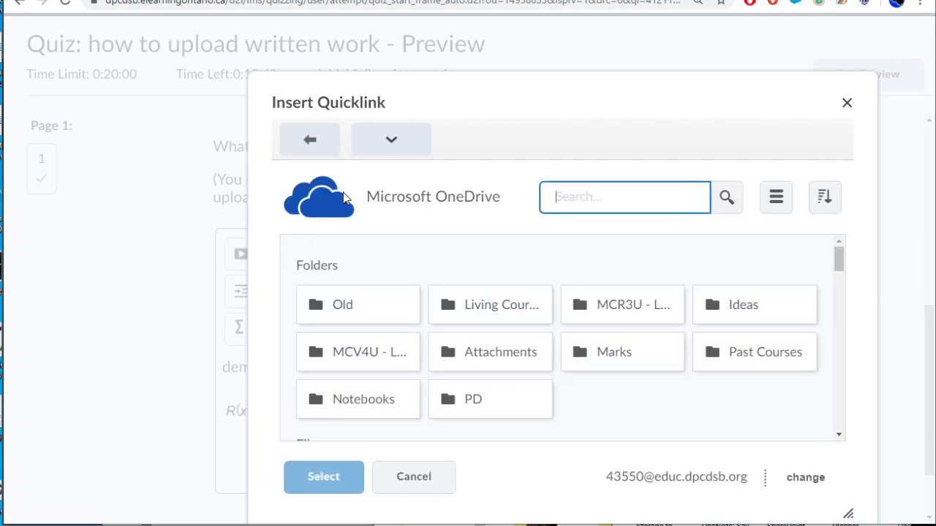
{"action": "left_click", "coordinate": [414, 476]}
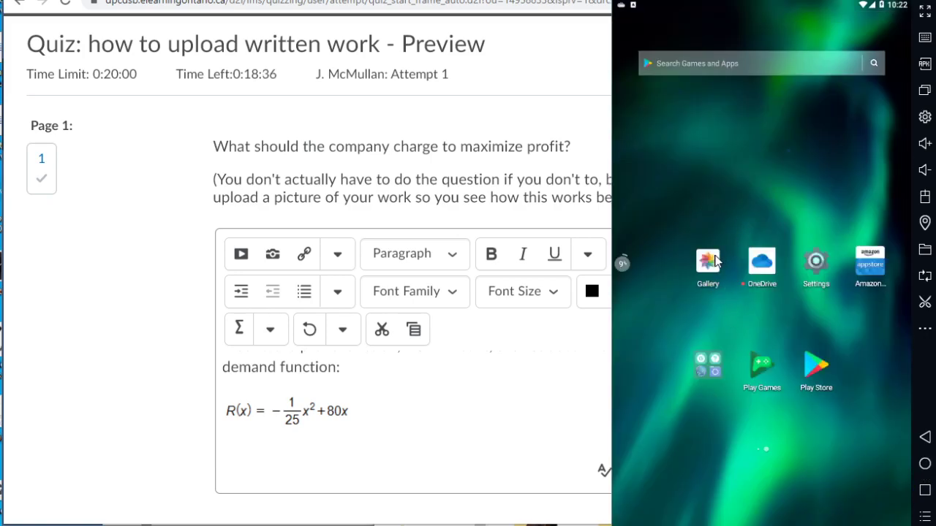
- In Gallery, dismiss the rating prompts and view the graph-paper math photo
{"action": "left_click", "coordinate": [707, 260]}
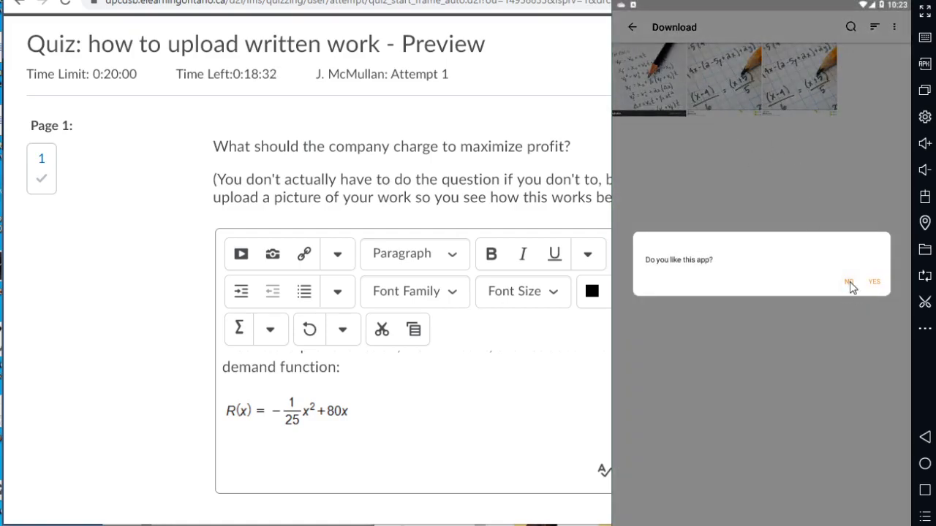
{"action": "left_click", "coordinate": [850, 282]}
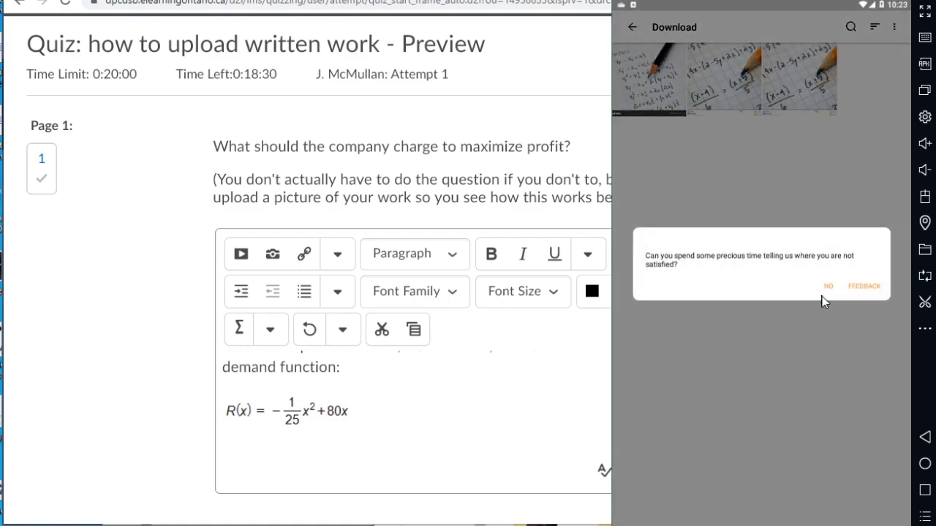
{"action": "left_click", "coordinate": [829, 286]}
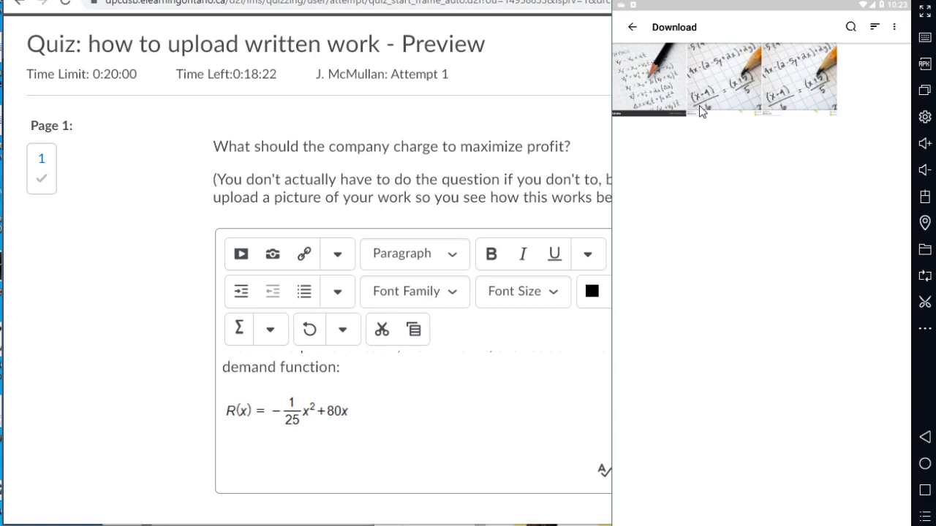
{"action": "mouse_move", "coordinate": [787, 71]}
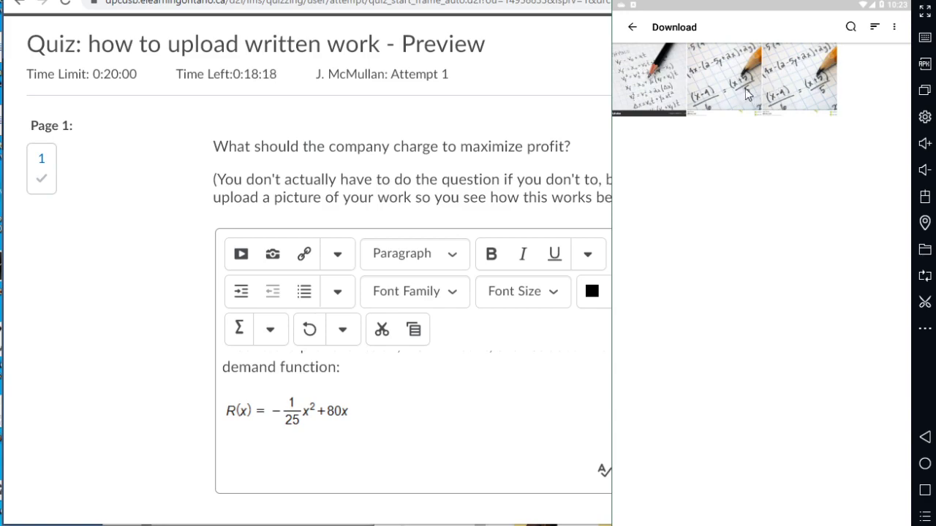
{"action": "left_click", "coordinate": [725, 80]}
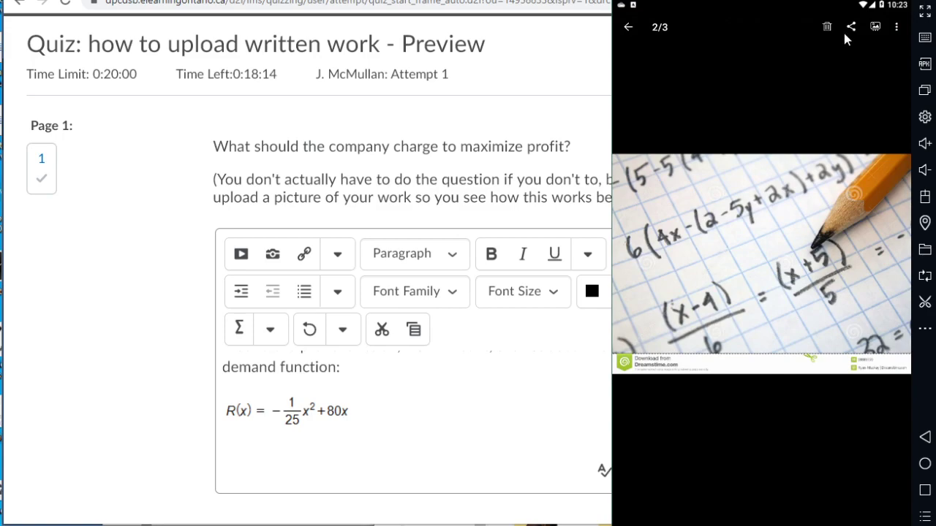
{"action": "mouse_move", "coordinate": [852, 27]}
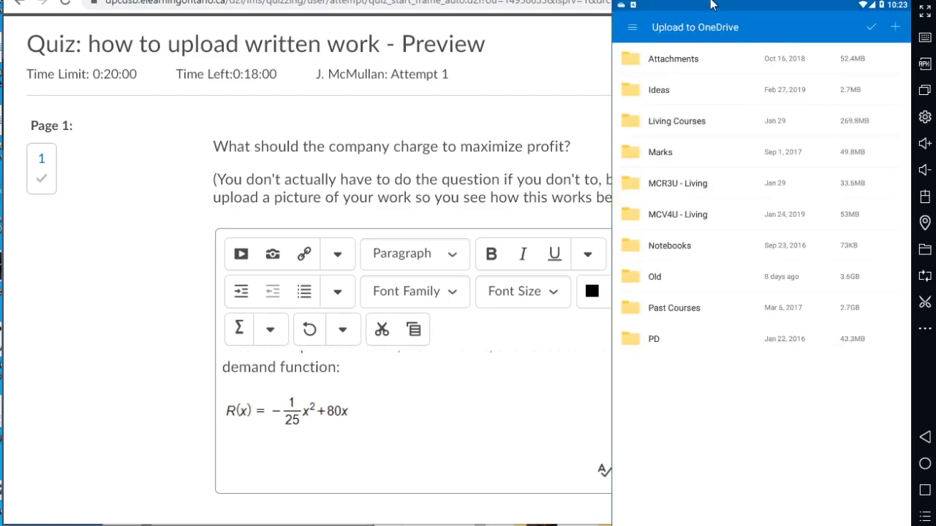
{"action": "mouse_move", "coordinate": [763, 234]}
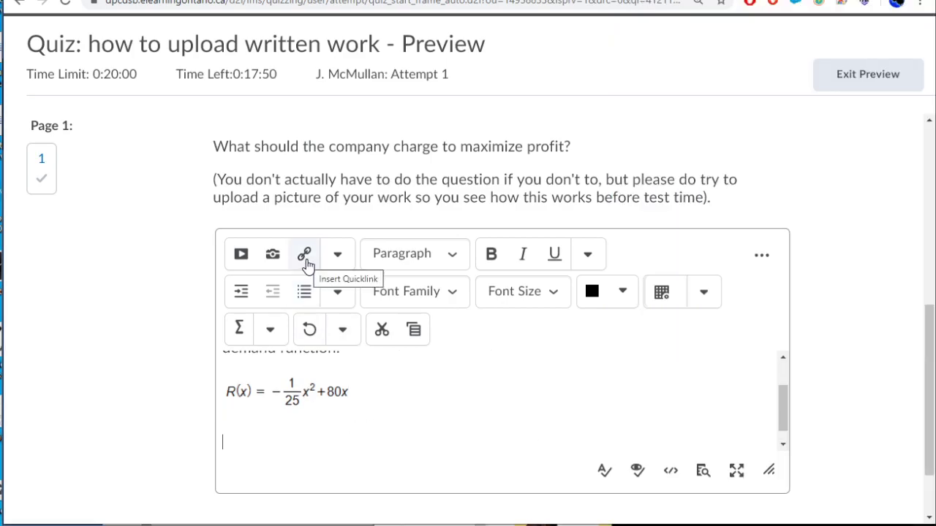
- Link math-problems-graph-paper-pencil-36889759-1.jpg from OneDrive into the answer
{"action": "left_click", "coordinate": [303, 254]}
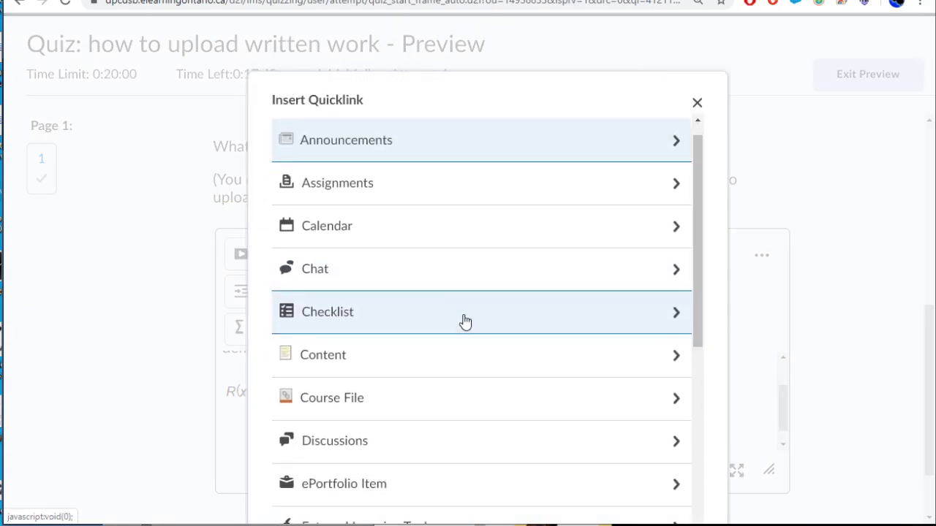
{"action": "scroll", "scroll_direction": "down", "scroll_amount": 3}
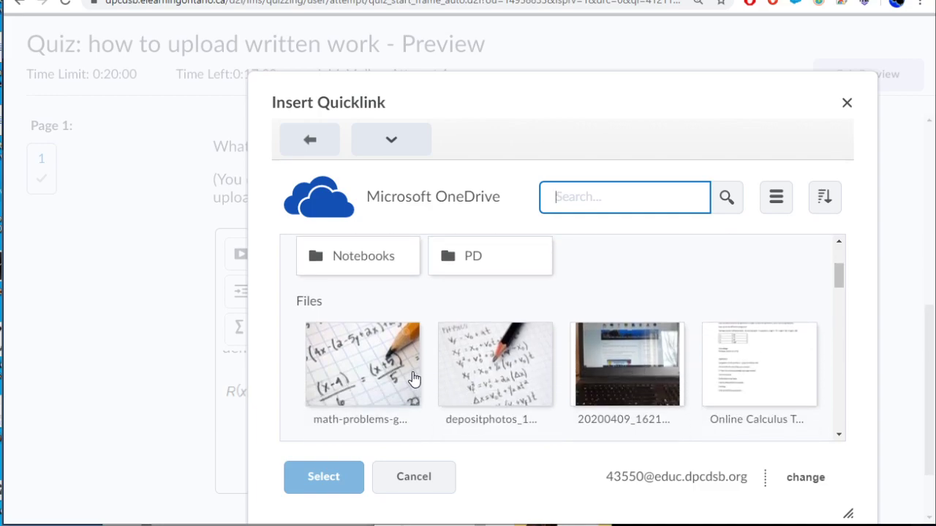
{"action": "left_click", "coordinate": [361, 365]}
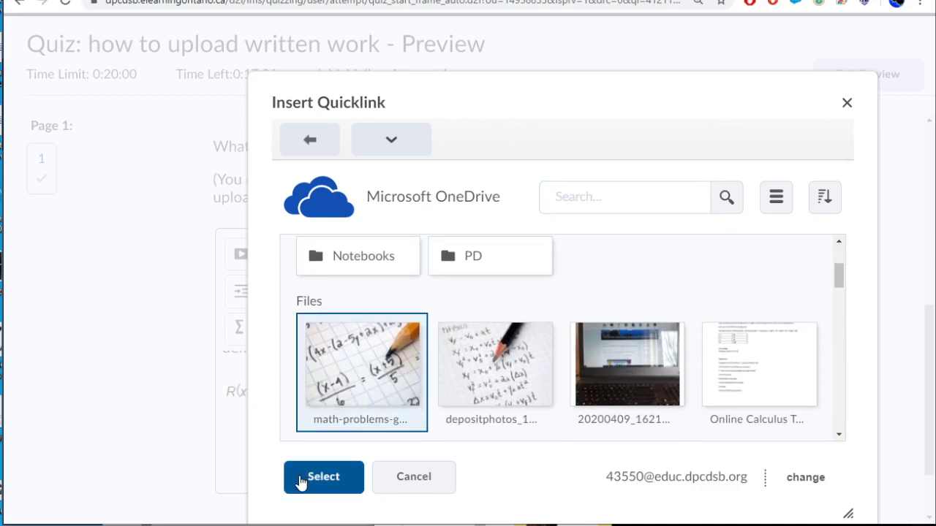
{"action": "left_click", "coordinate": [324, 477]}
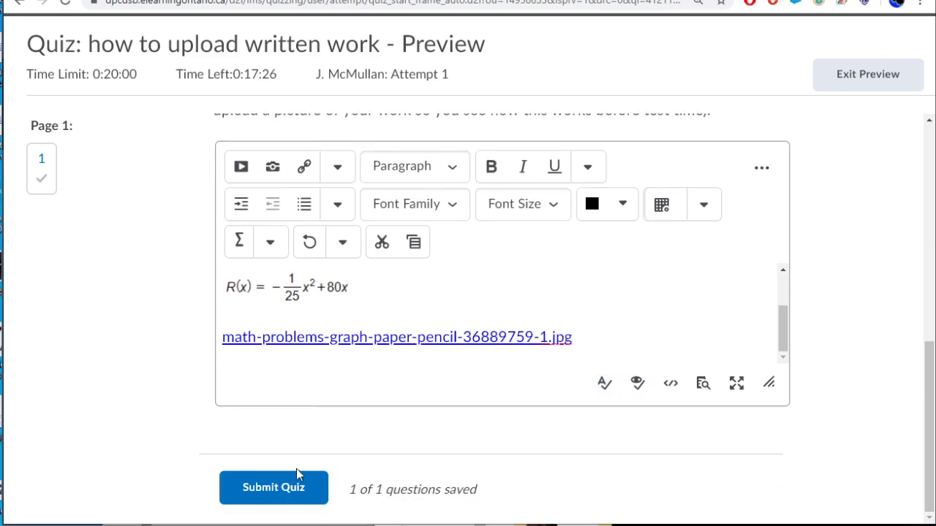
- Submit the quiz preview attempt and confirm the submission
{"action": "left_click", "coordinate": [272, 488]}
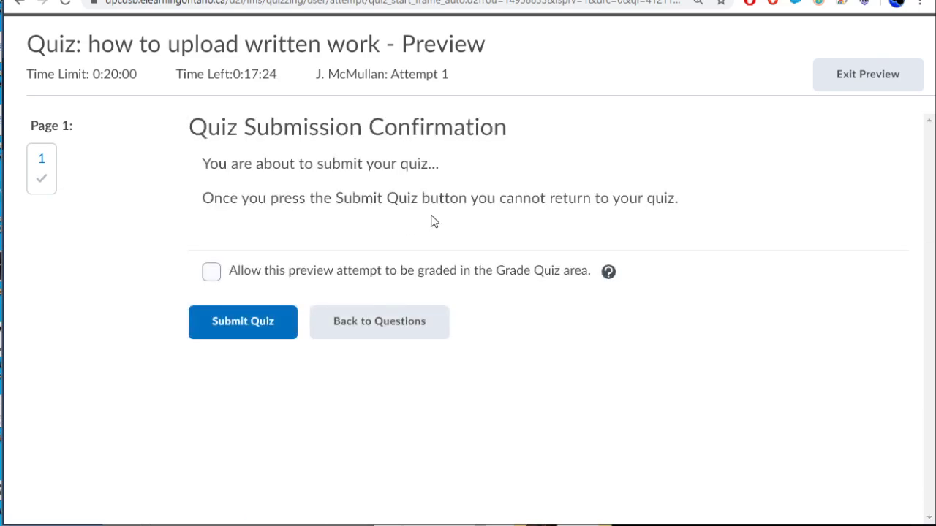
{"action": "left_click", "coordinate": [242, 321]}
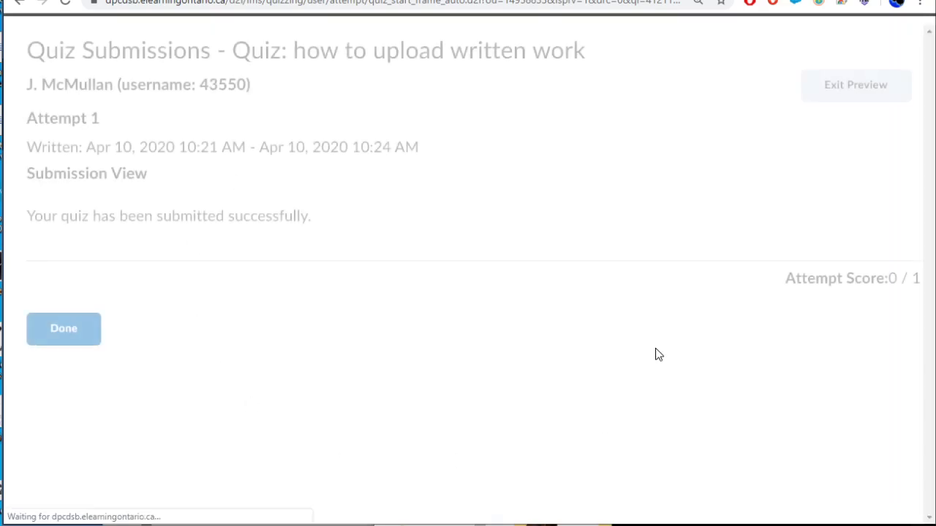